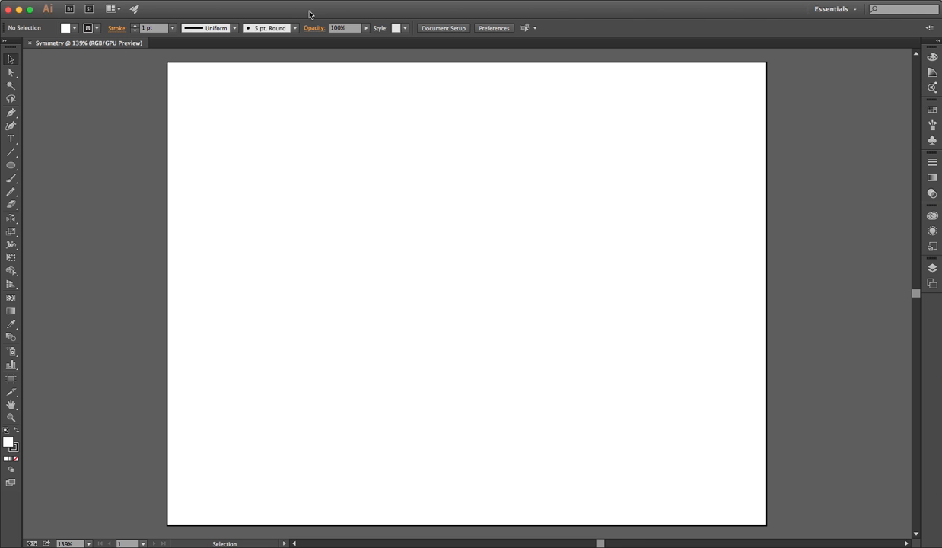
Show the rulers around the blank Symmetry artboard with Cmd+R.
key(cmd+r)
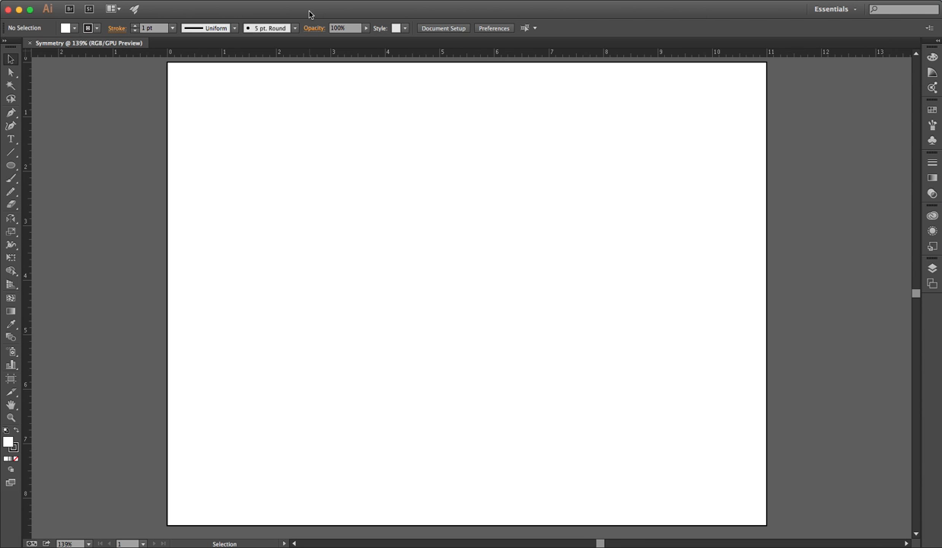
mouse_move(53, 195)
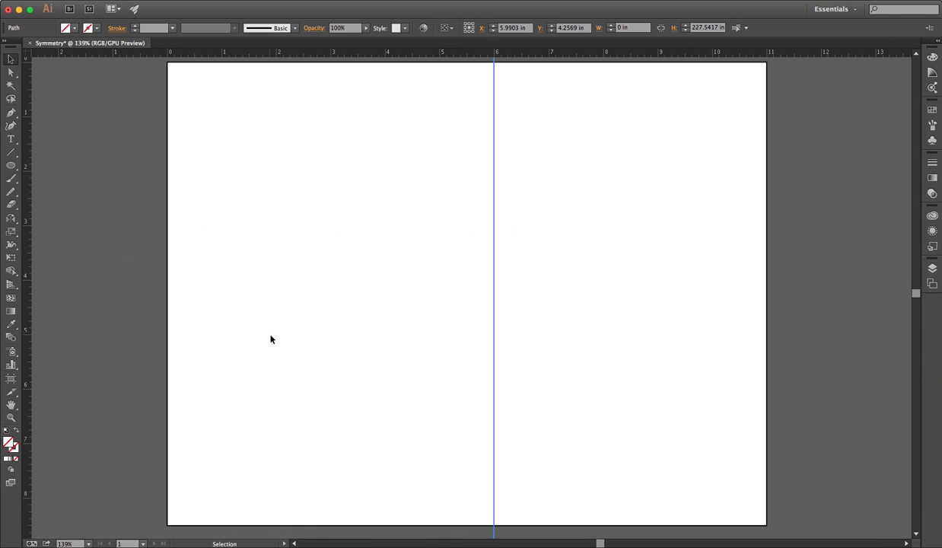
mouse_move(221, 332)
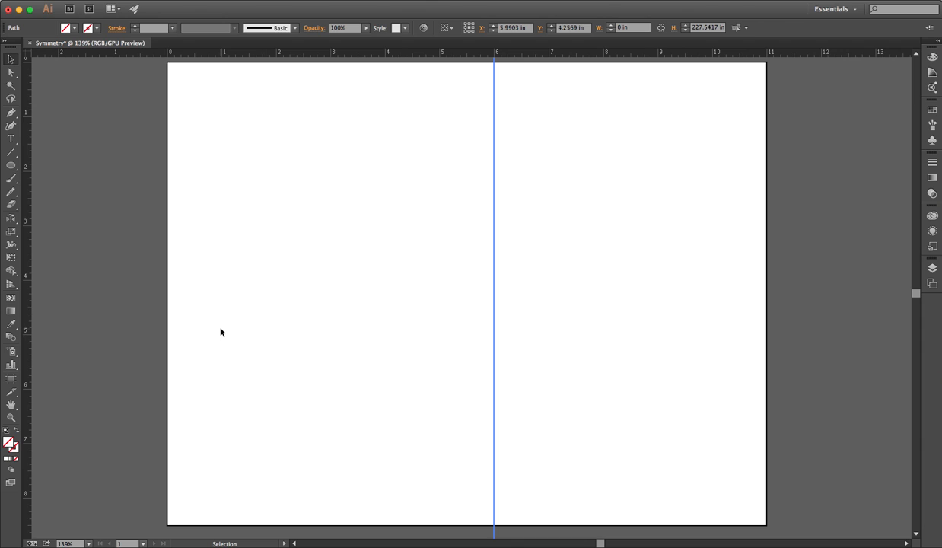
mouse_move(512, 306)
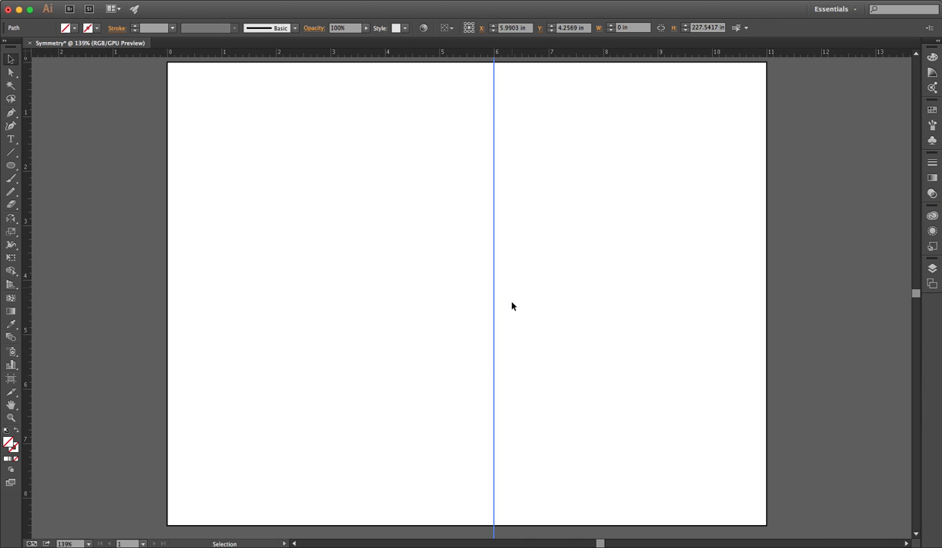
mouse_move(75, 238)
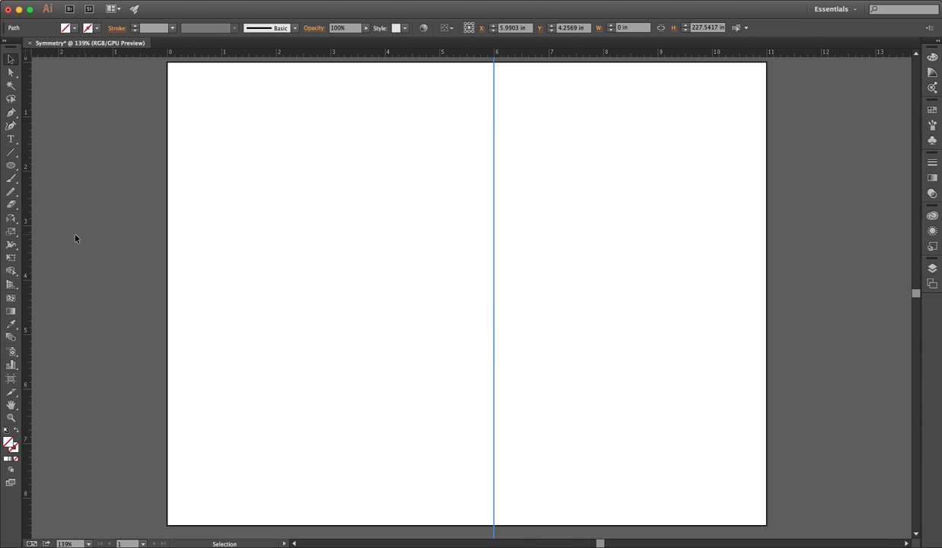
Draw the curved left half of the shield with the Pen tool, from guide top to bottom.
click(11, 125)
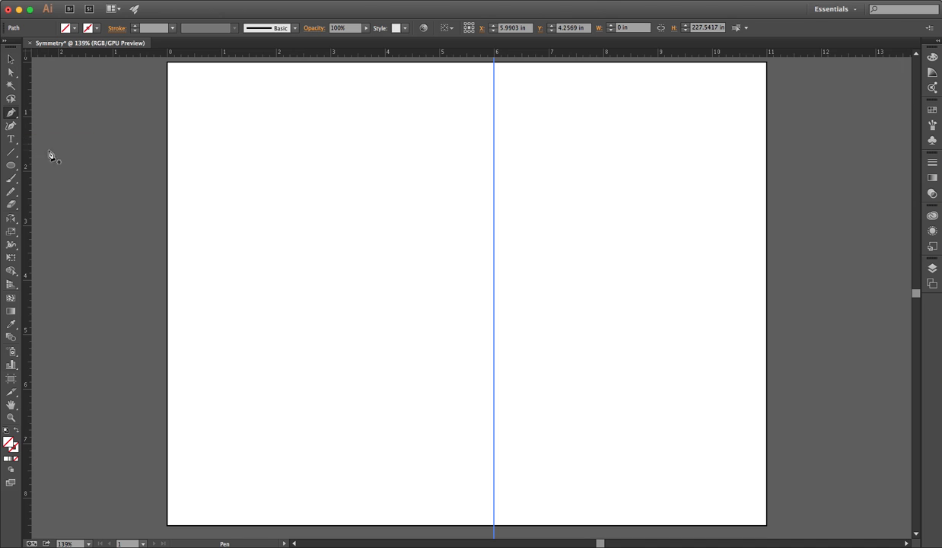
mouse_move(207, 182)
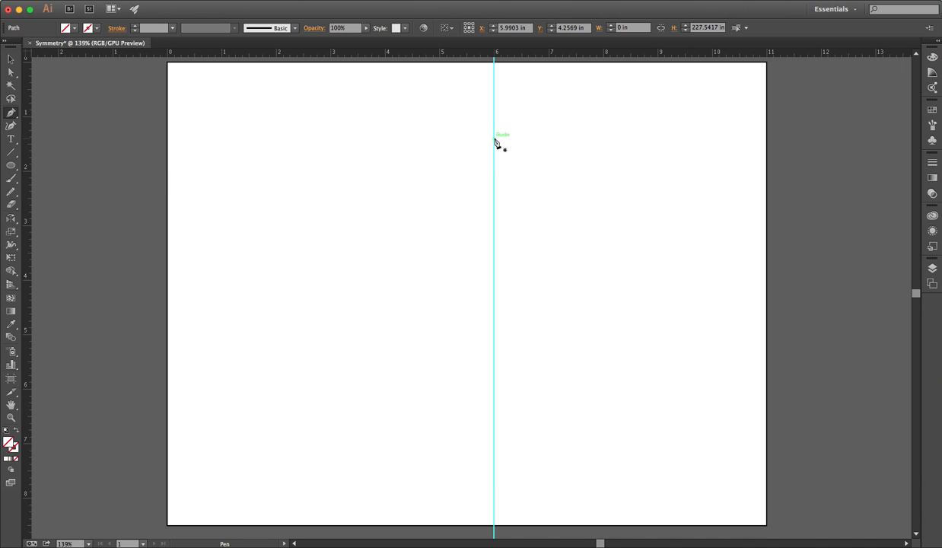
drag(494, 141, 451, 170)
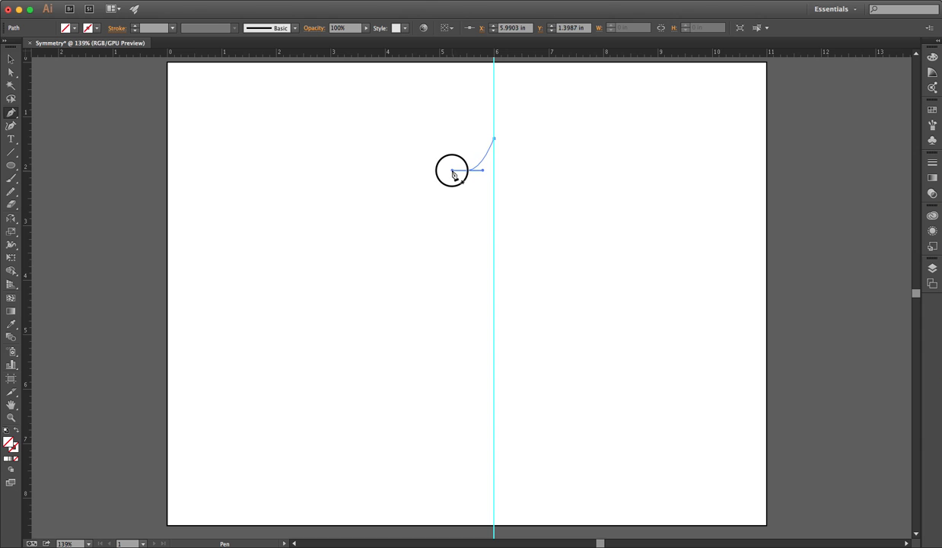
drag(451, 171, 424, 142)
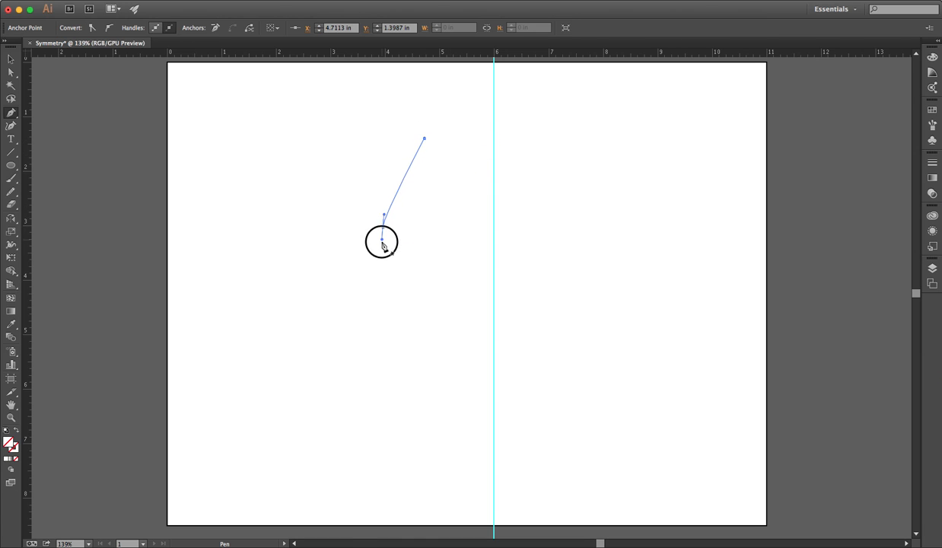
drag(383, 239, 494, 358)
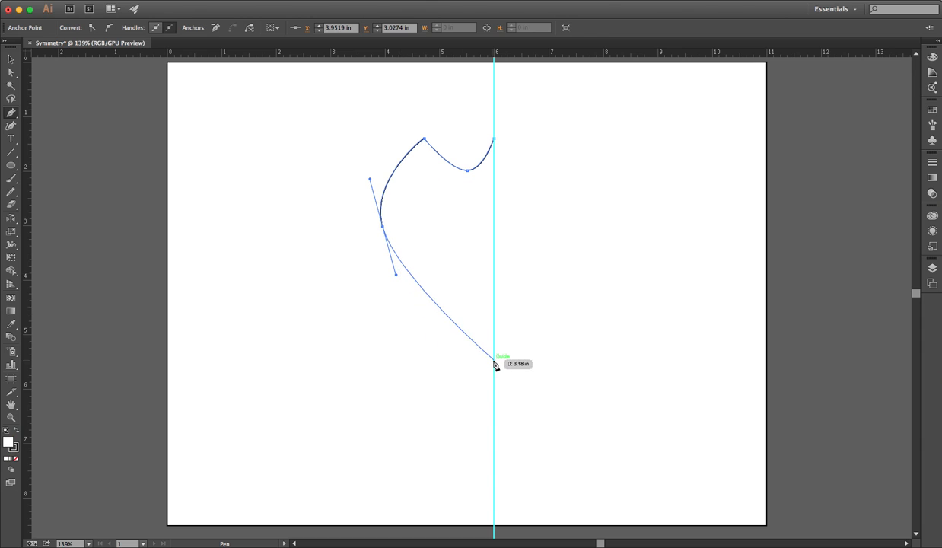
drag(494, 363, 494, 340)
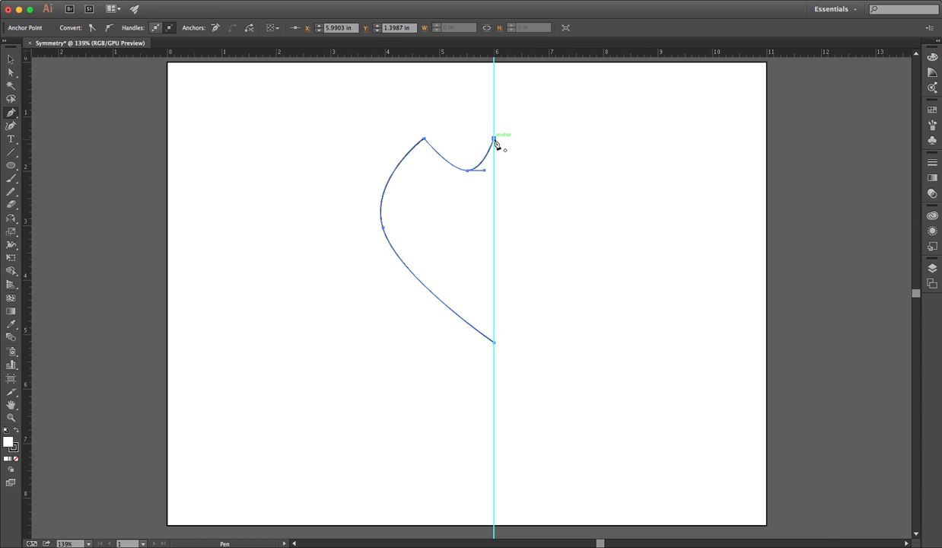
click(10, 59)
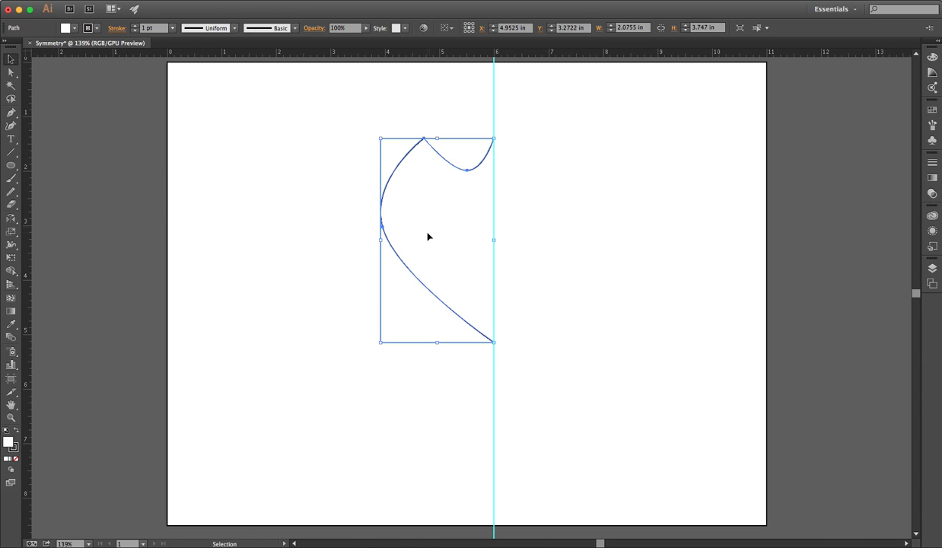
mouse_move(552, 228)
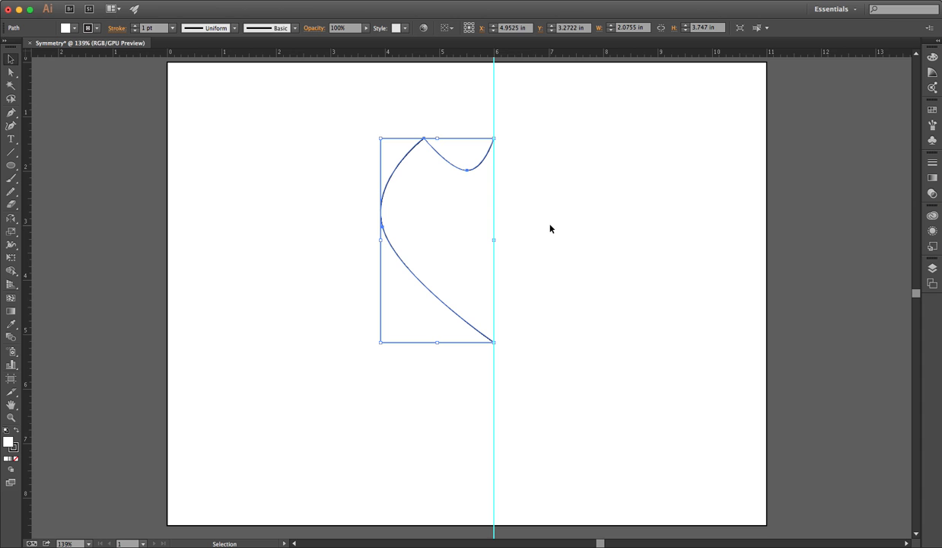
Open the Rotate Tool flyout for the selected half shield to reveal the Reflect Tool.
right_click(392, 215)
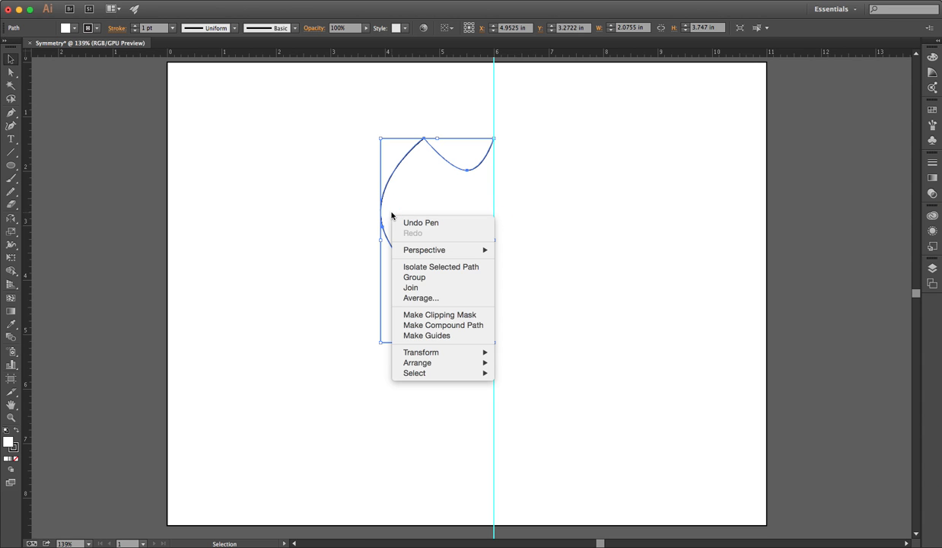
mouse_move(421, 351)
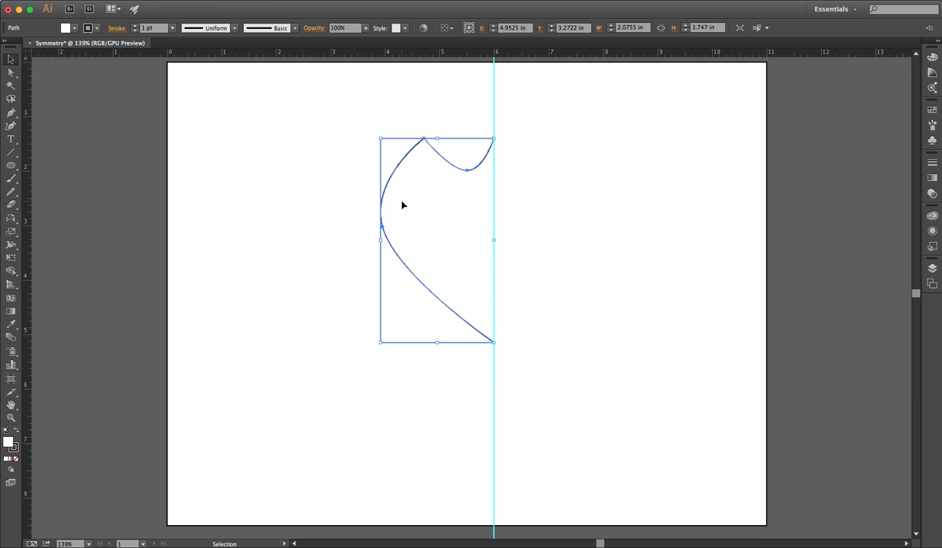
click(11, 218)
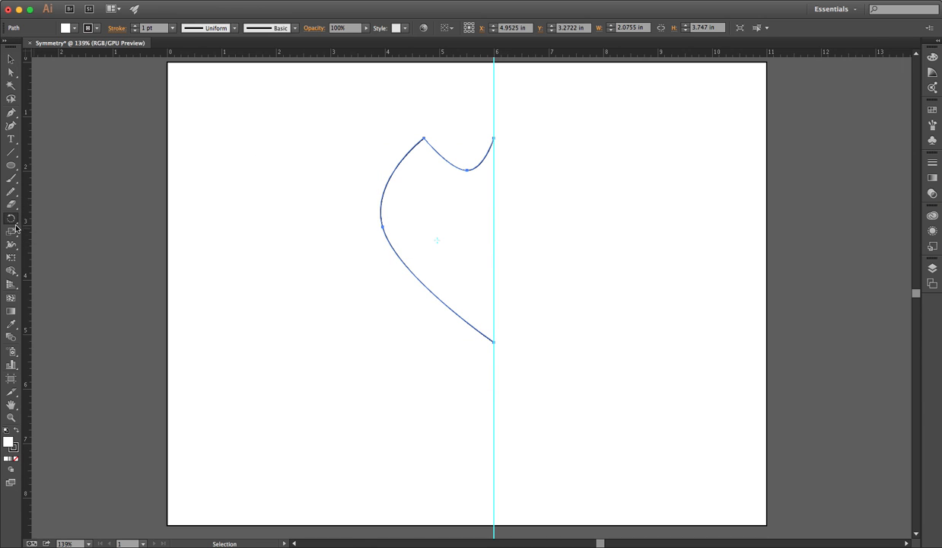
click(11, 219)
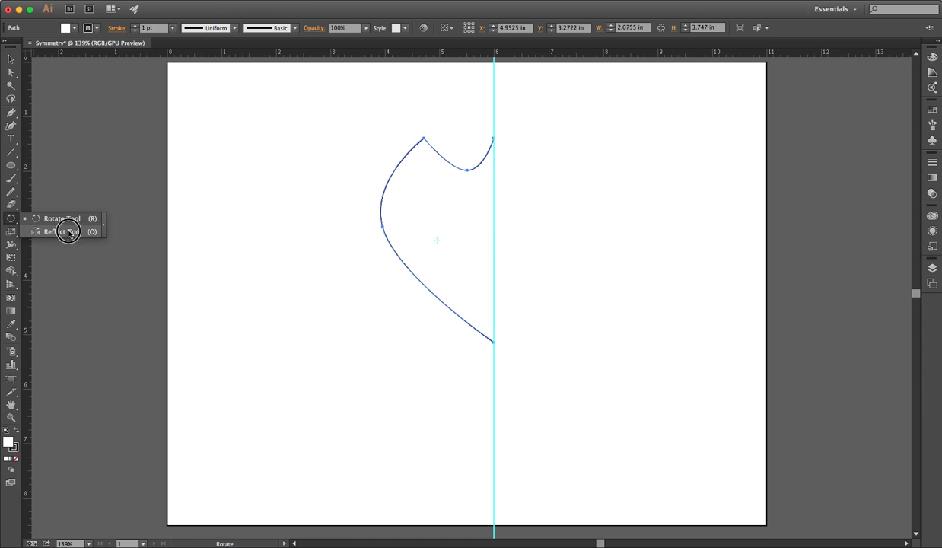
mouse_move(95, 236)
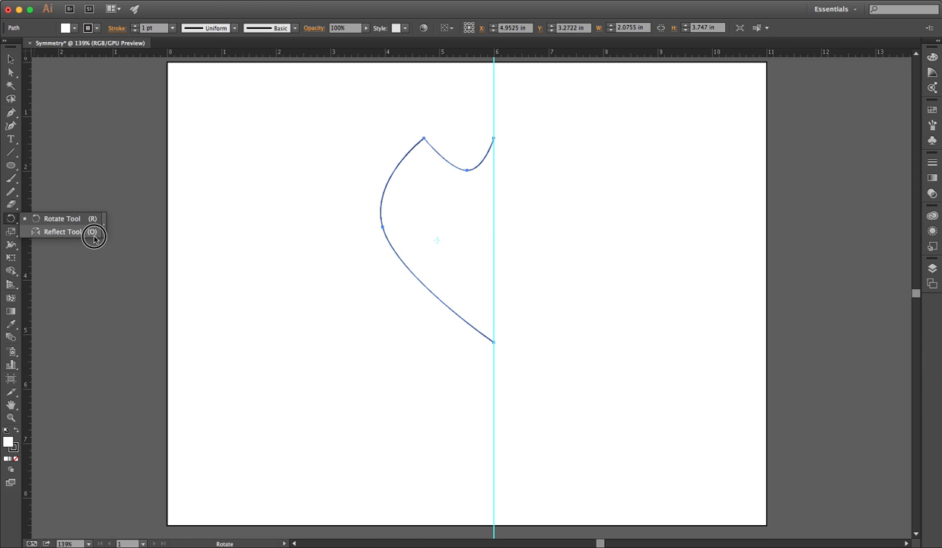
Open the Reflect options with a vertical axis, and toggle the mirror preview on and off.
click(62, 231)
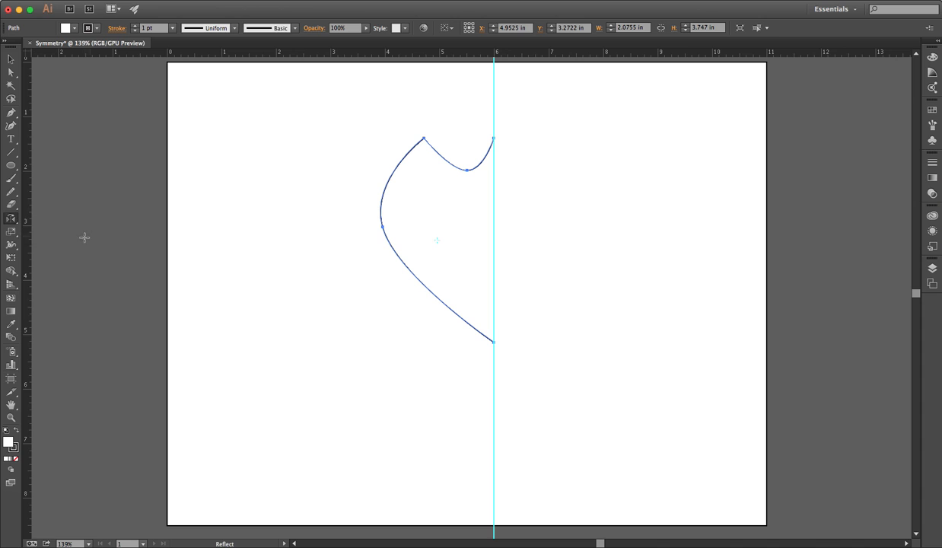
mouse_move(313, 212)
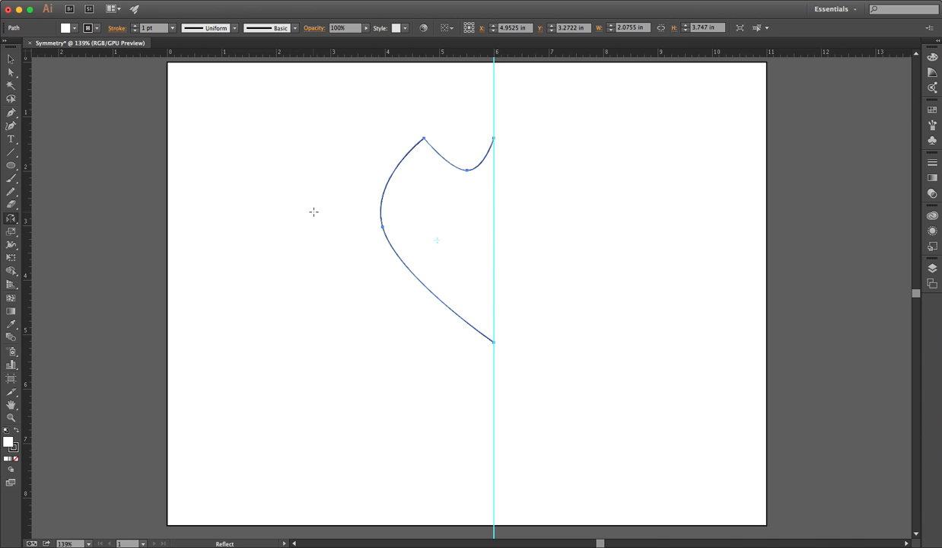
mouse_move(468, 236)
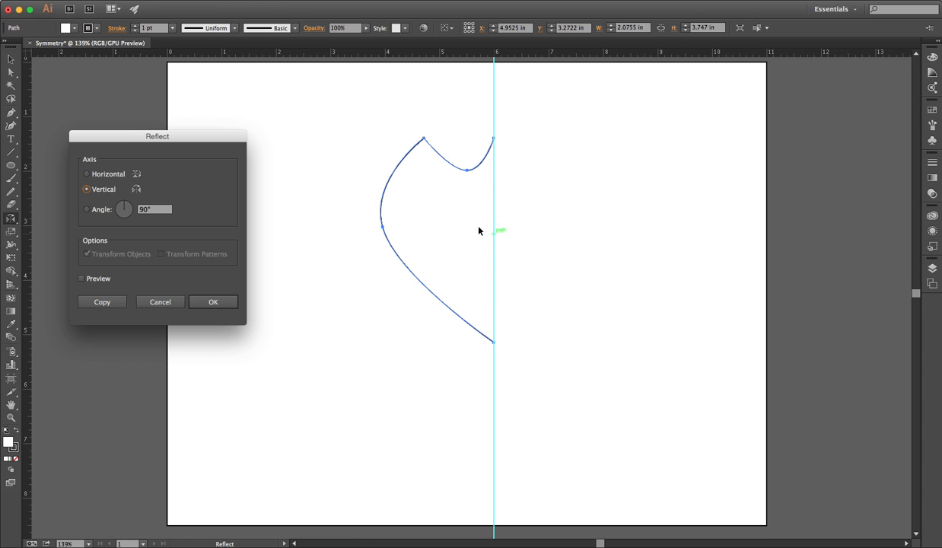
drag(158, 136, 218, 127)
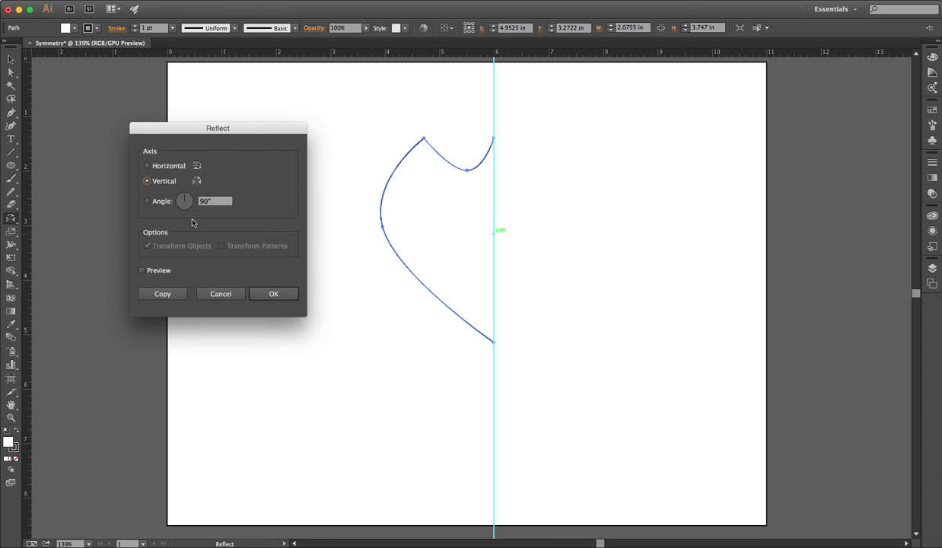
mouse_move(468, 265)
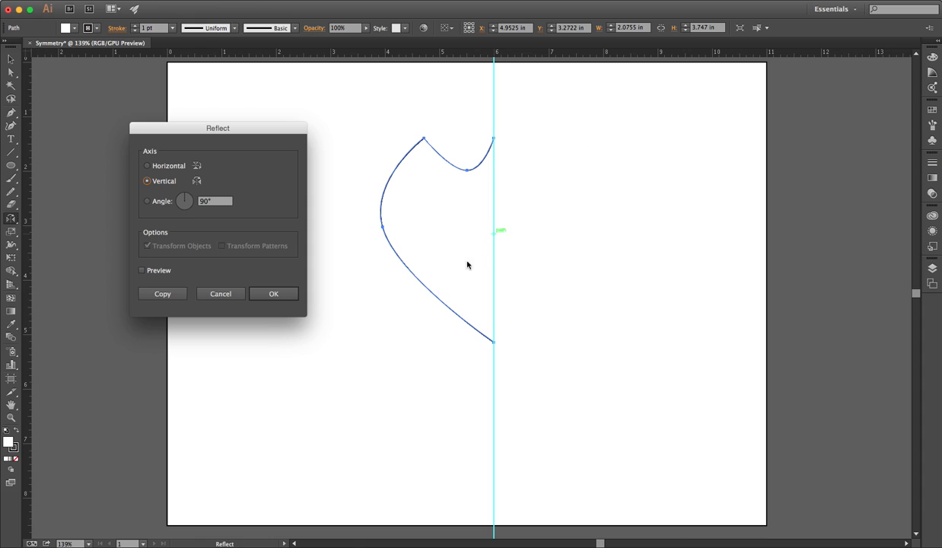
mouse_move(394, 335)
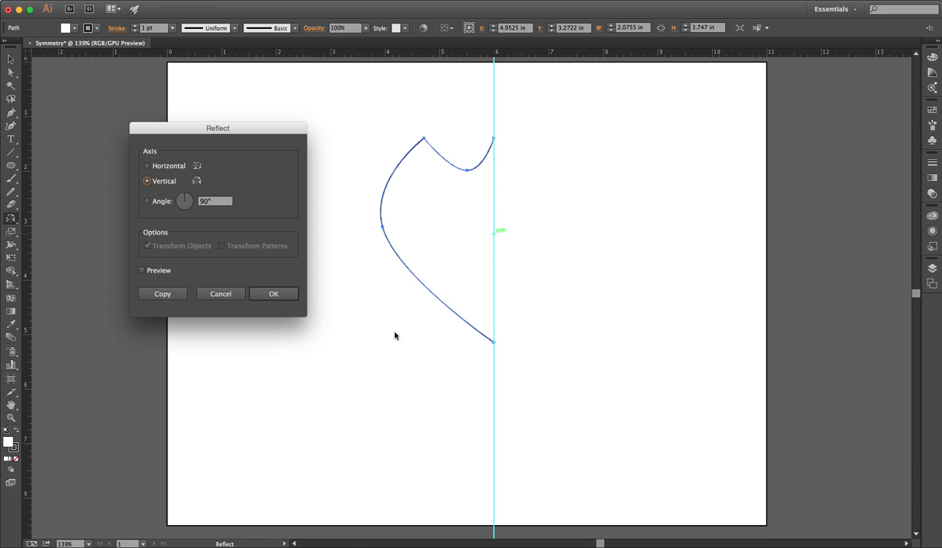
mouse_move(318, 278)
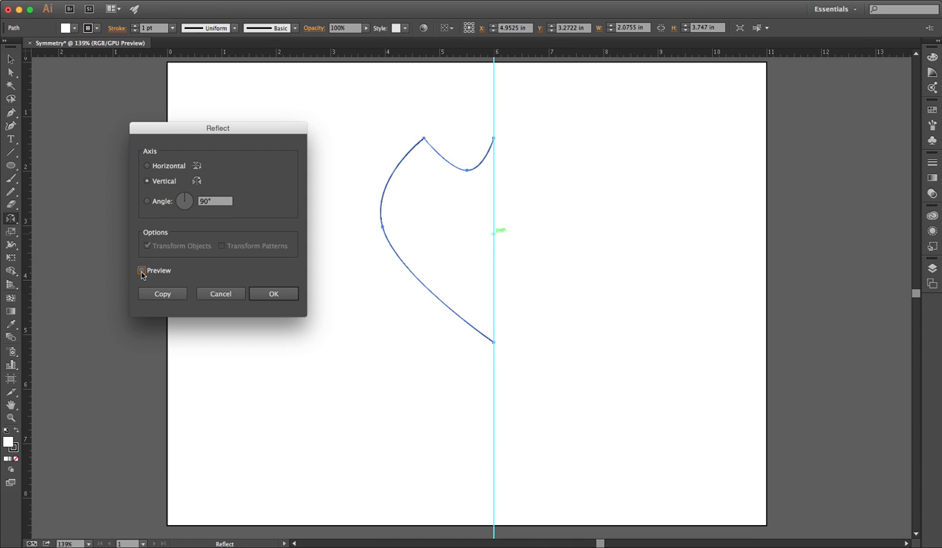
click(141, 271)
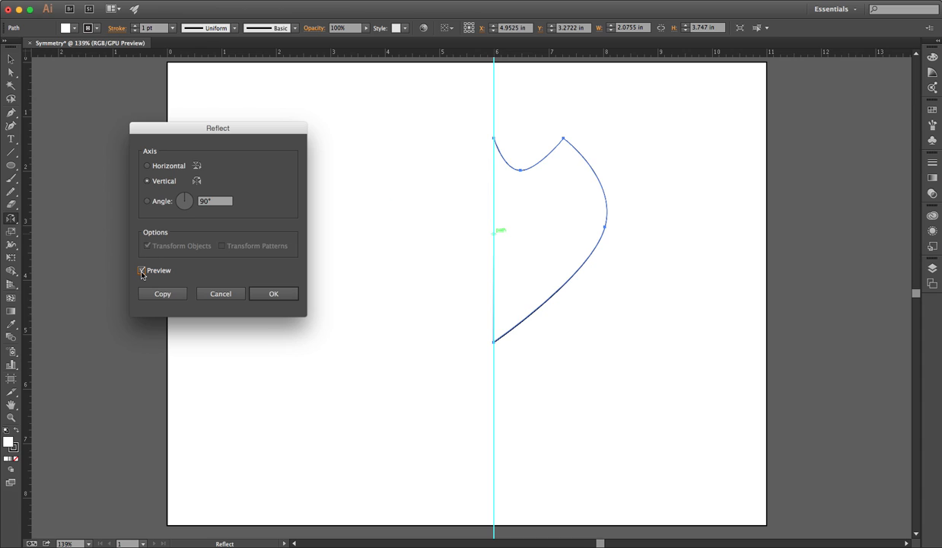
click(141, 270)
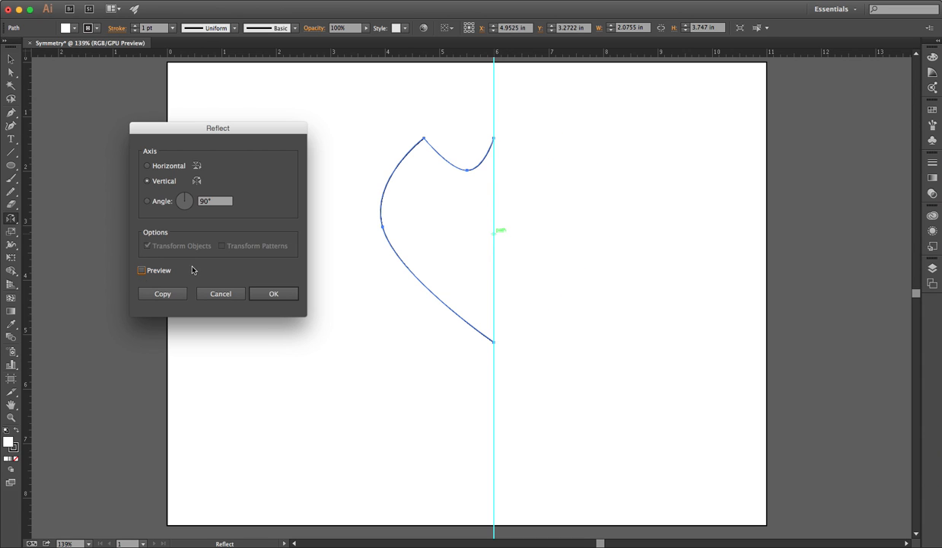
mouse_move(423, 242)
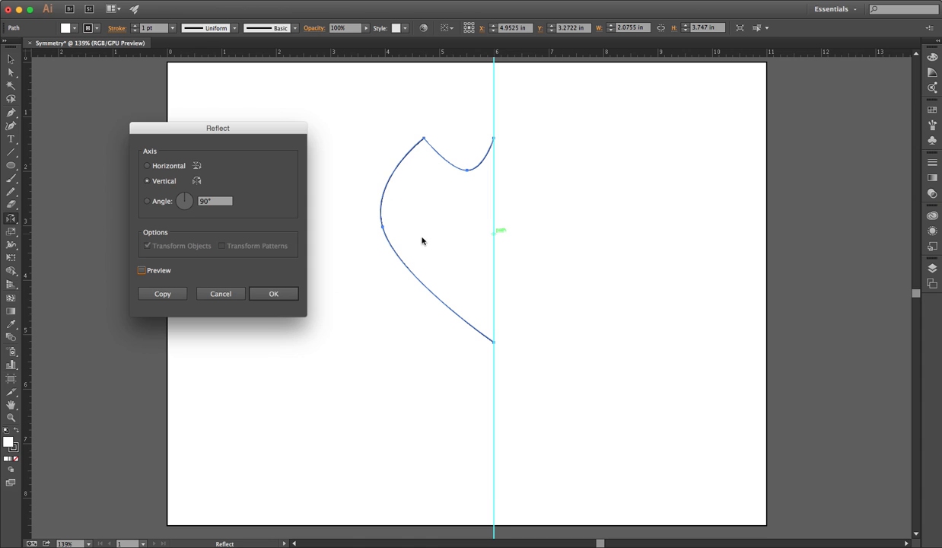
mouse_move(268, 270)
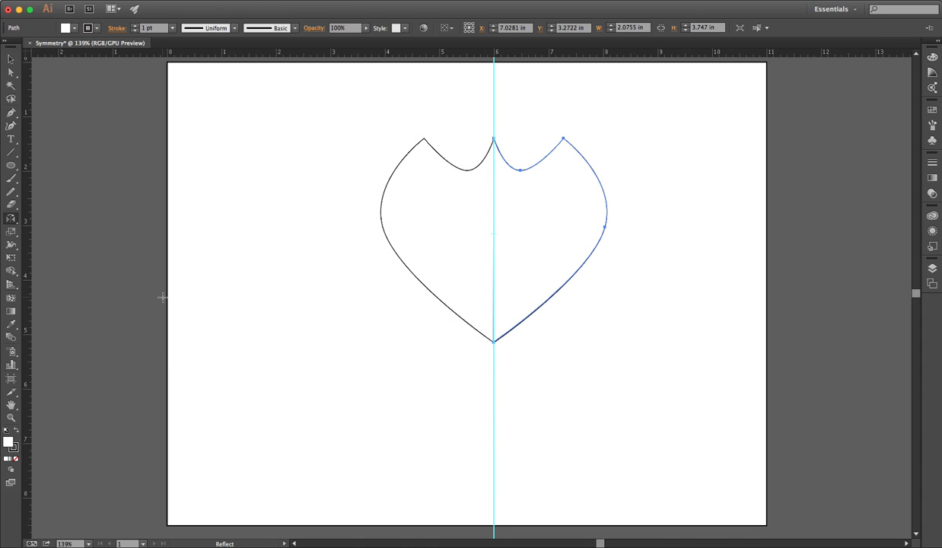
mouse_move(239, 257)
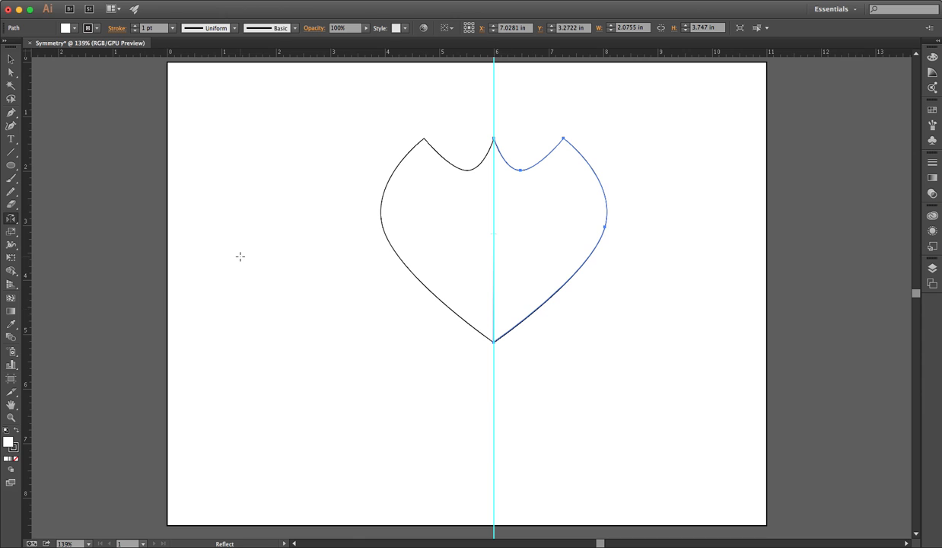
Select both shield halves and open the canvas context menu.
click(10, 59)
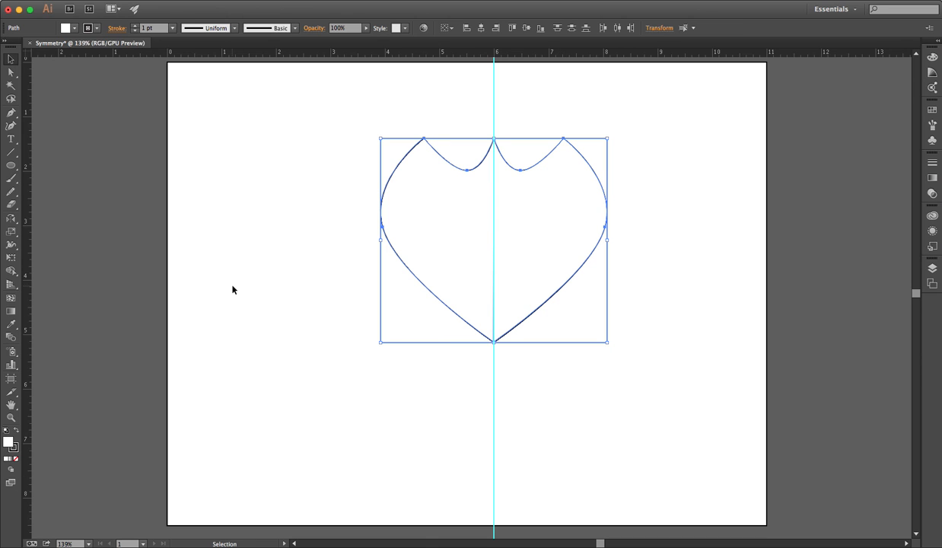
mouse_move(11, 273)
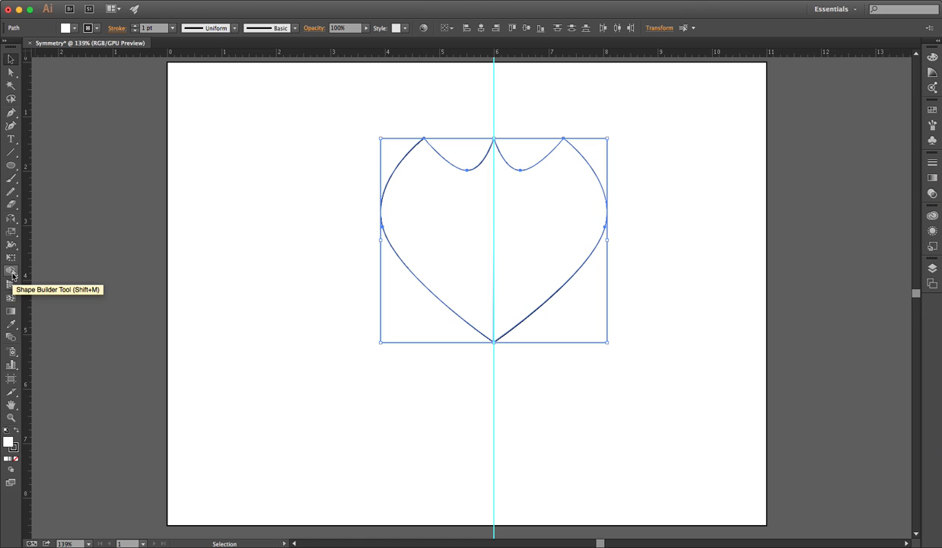
mouse_move(12, 271)
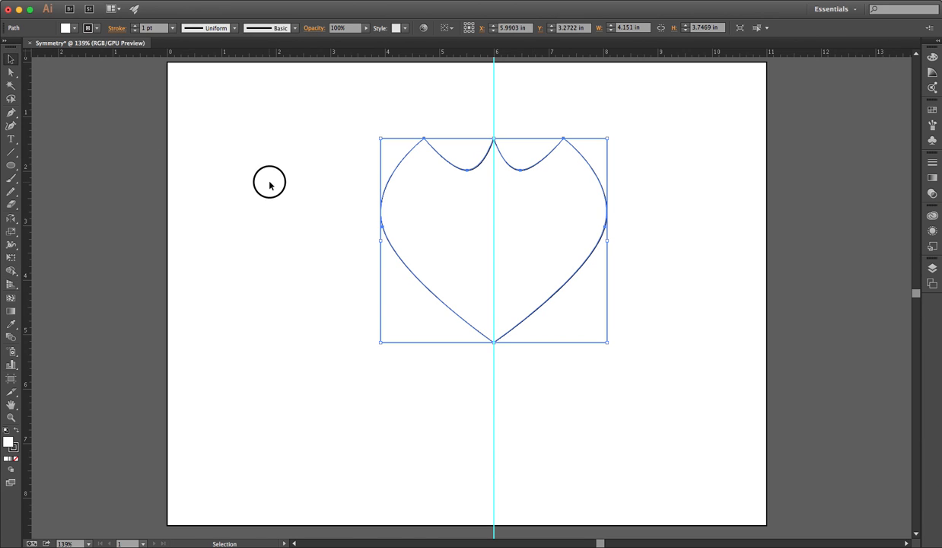
right_click(269, 182)
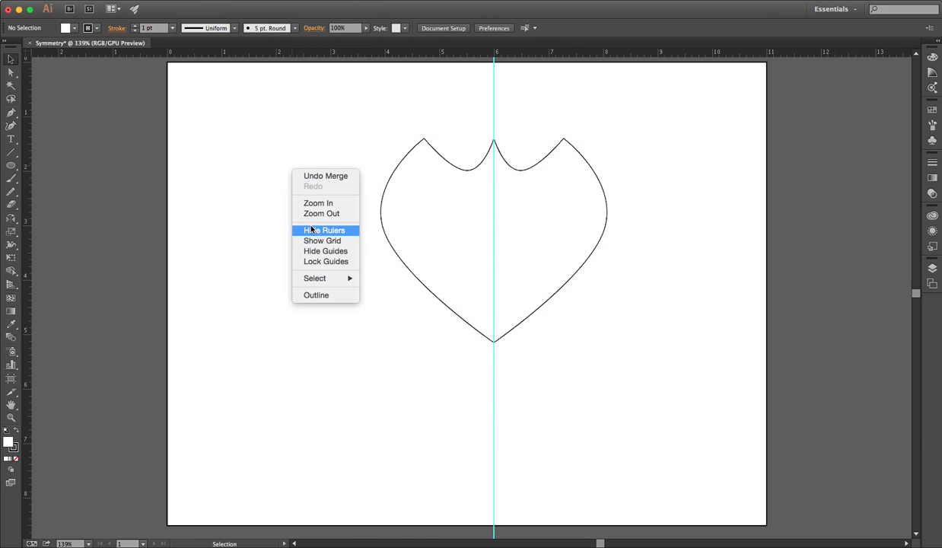